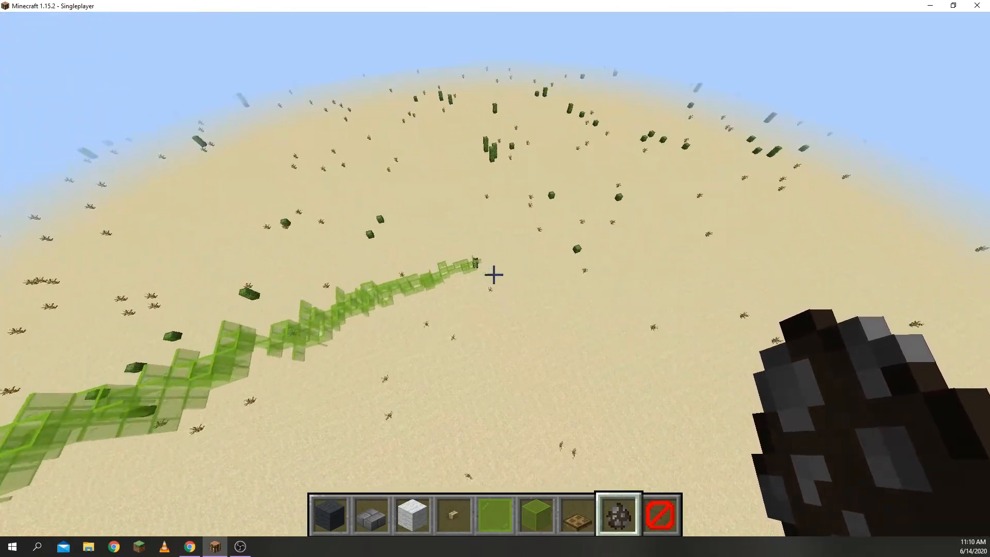
{"action": "mouse_move", "coordinate": [494, 274]}
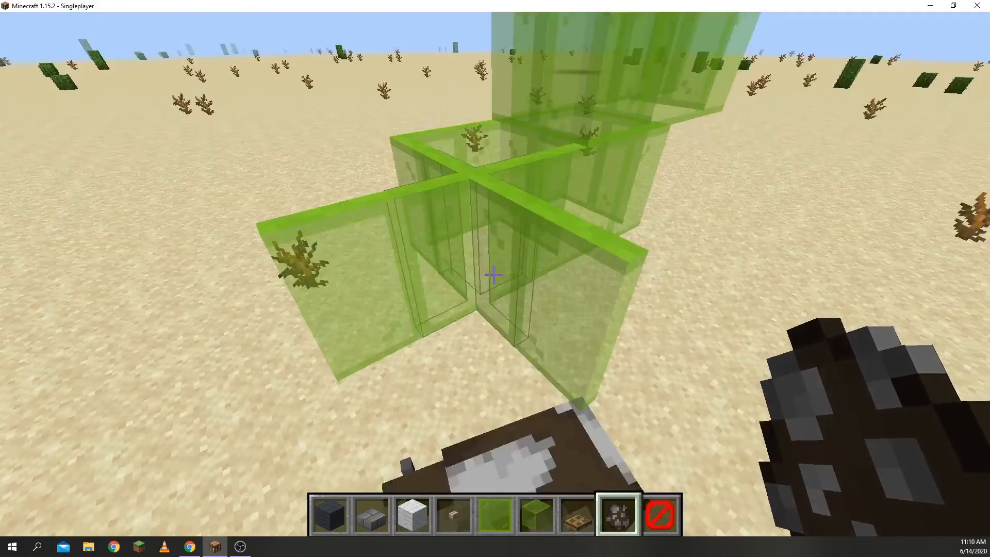
{"action": "mouse_move", "coordinate": [494, 274]}
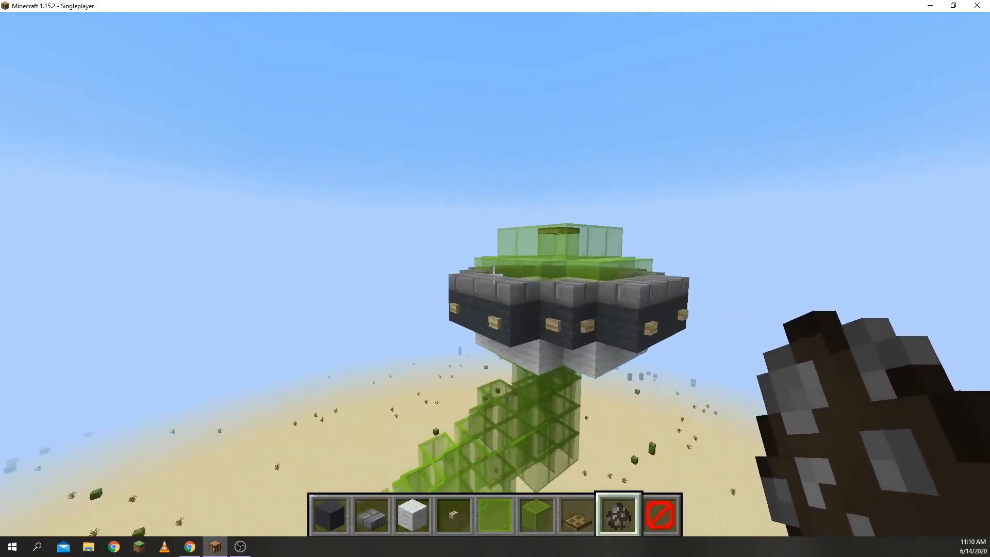
{"action": "mouse_move", "coordinate": [495, 274]}
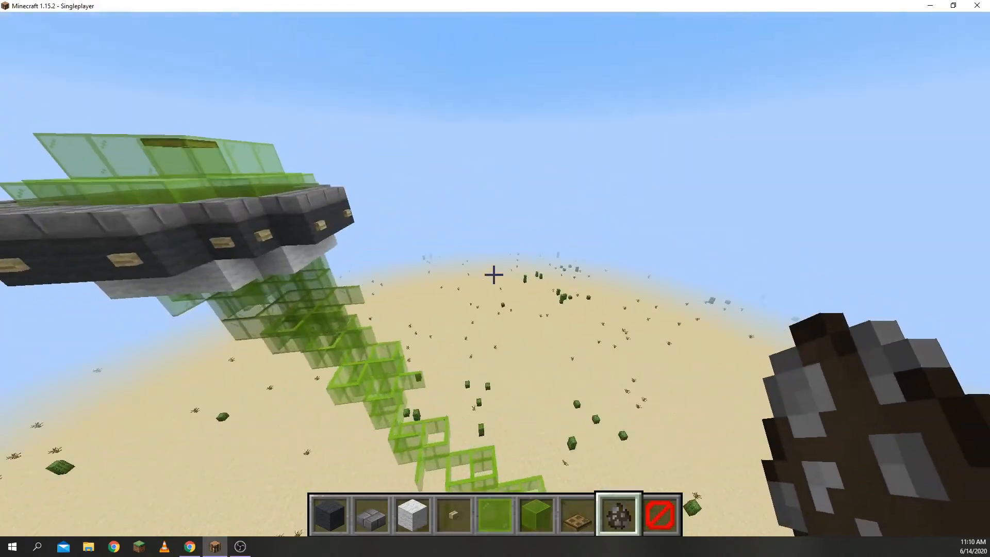
{"action": "mouse_move", "coordinate": [494, 274]}
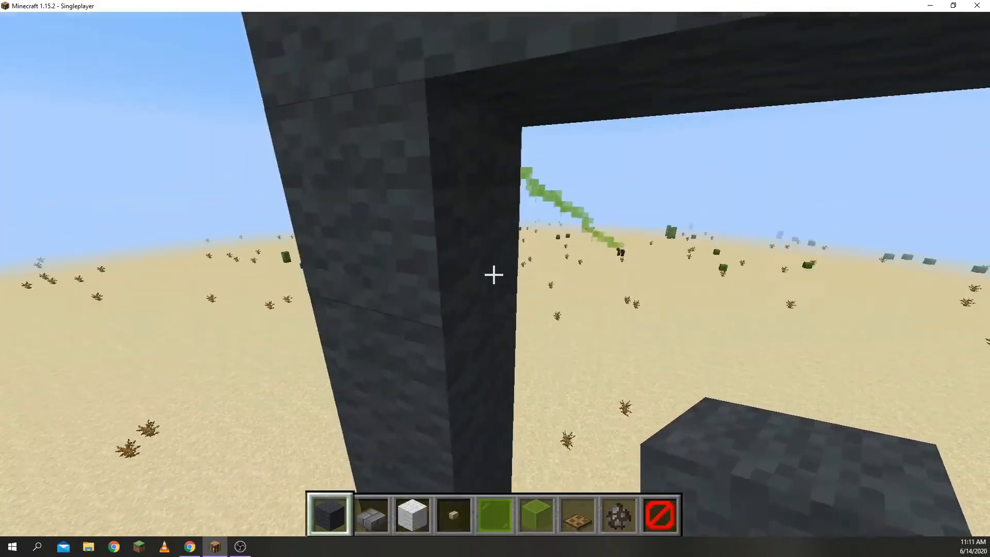
{"action": "mouse_move", "coordinate": [494, 274]}
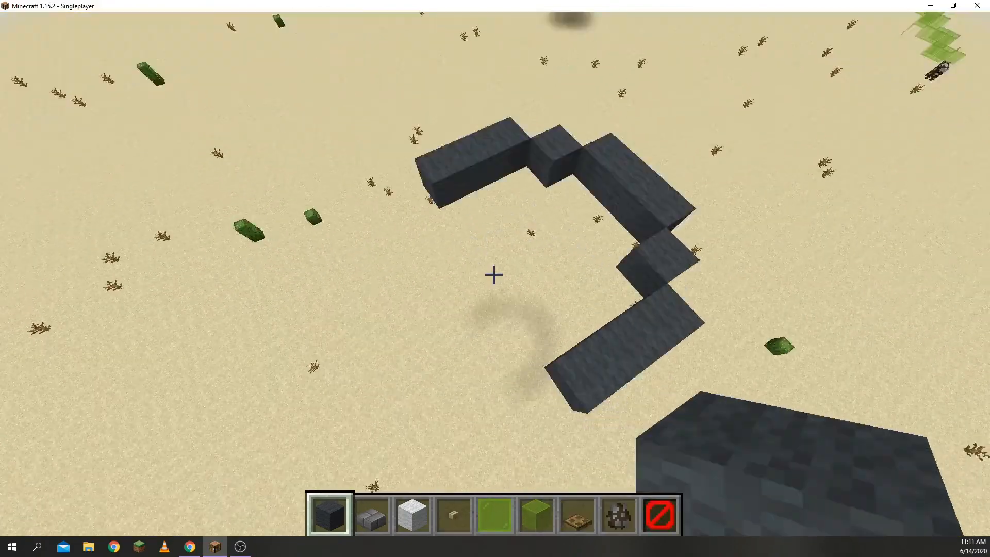
{"action": "mouse_move", "coordinate": [495, 274]}
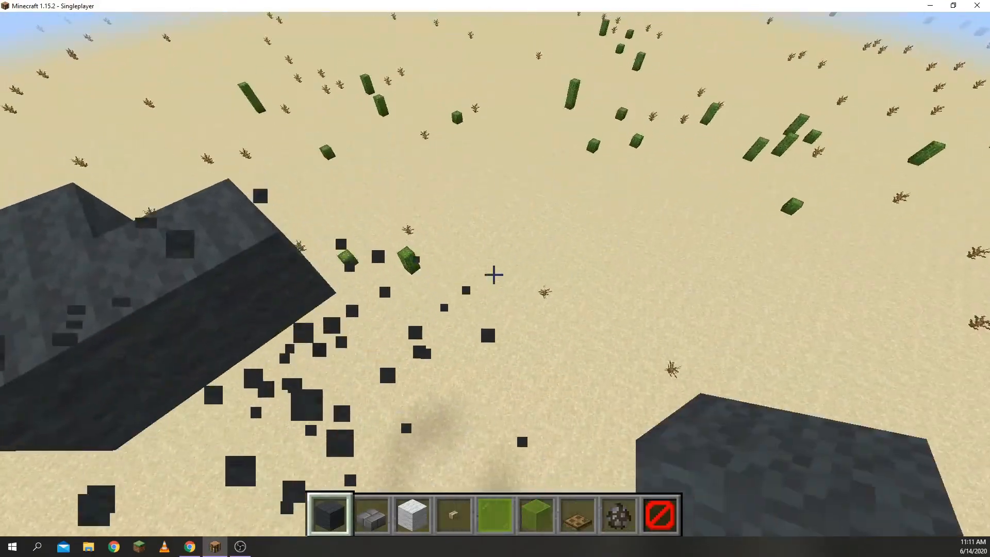
{"action": "mouse_move", "coordinate": [494, 274]}
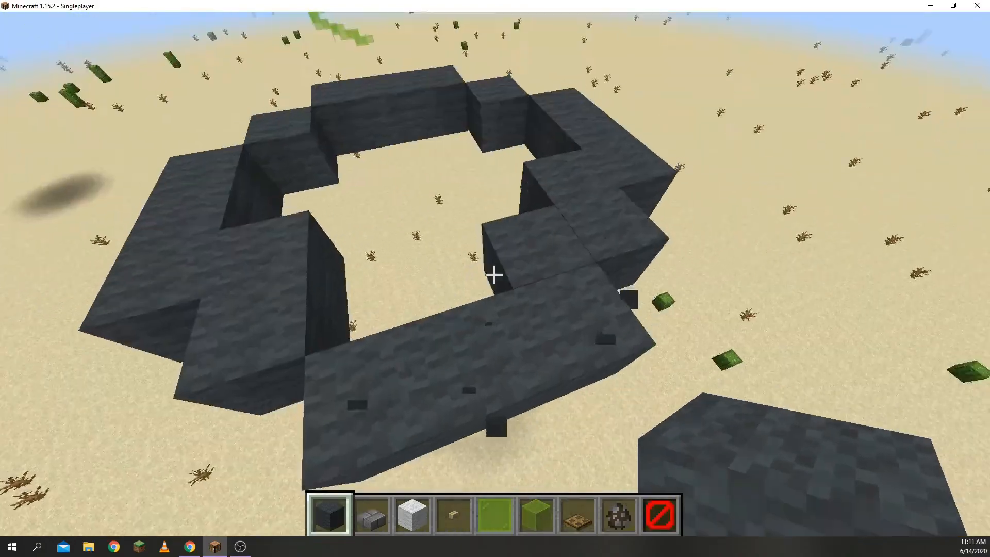
{"action": "mouse_move", "coordinate": [495, 274]}
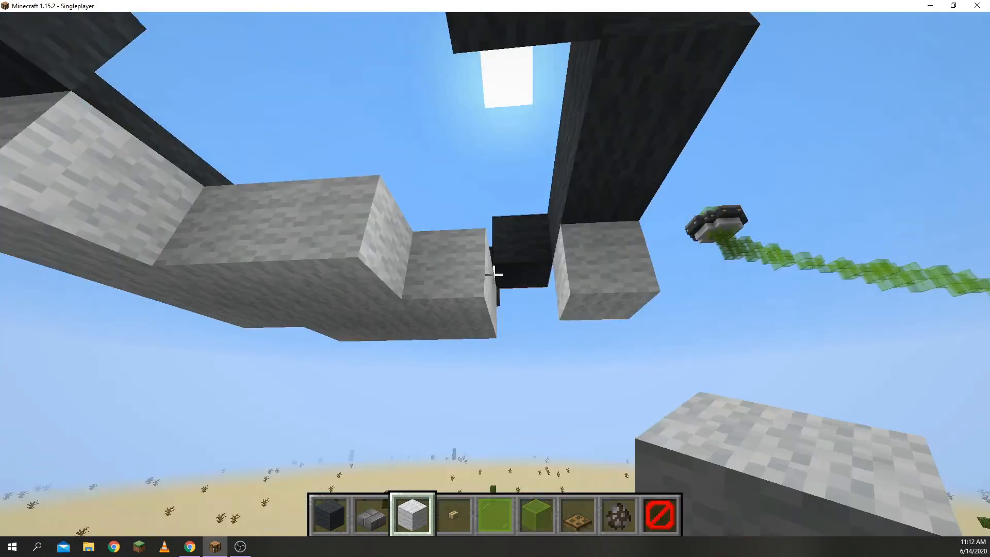
Step: Place a white block beneath the dark gray ring to begin the UFO's underside
{"action": "left_click", "coordinate": [495, 274]}
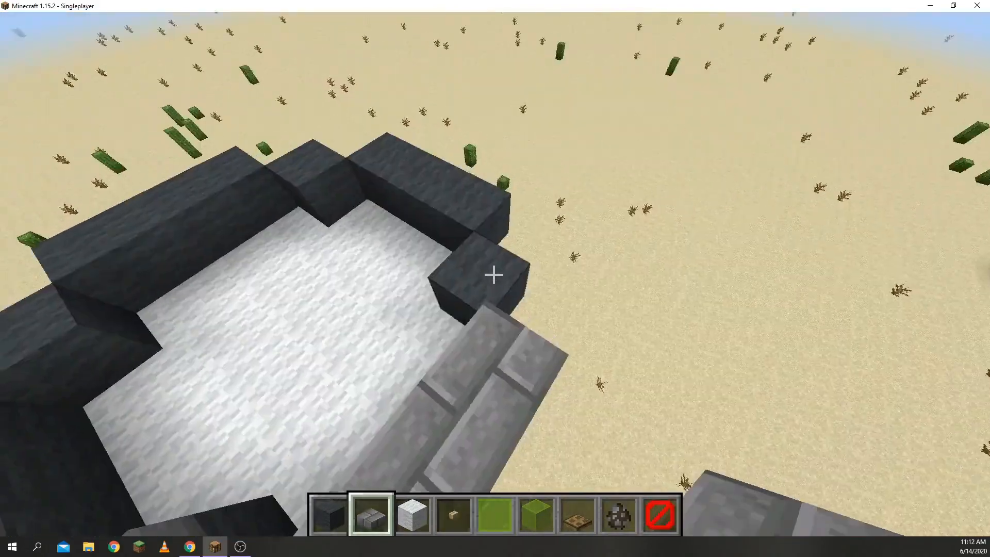
{"action": "mouse_move", "coordinate": [493, 274]}
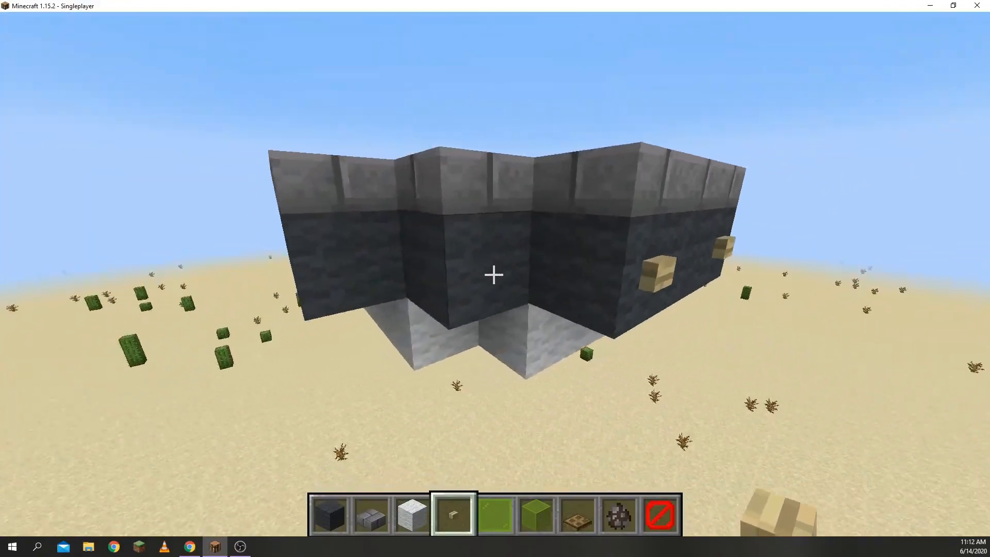
{"action": "mouse_move", "coordinate": [494, 274]}
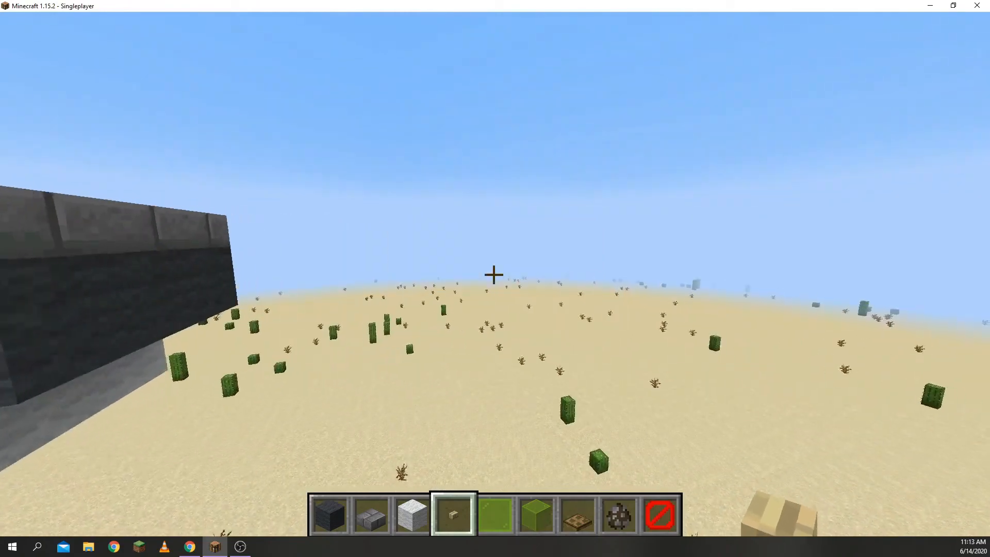
{"action": "mouse_move", "coordinate": [495, 274]}
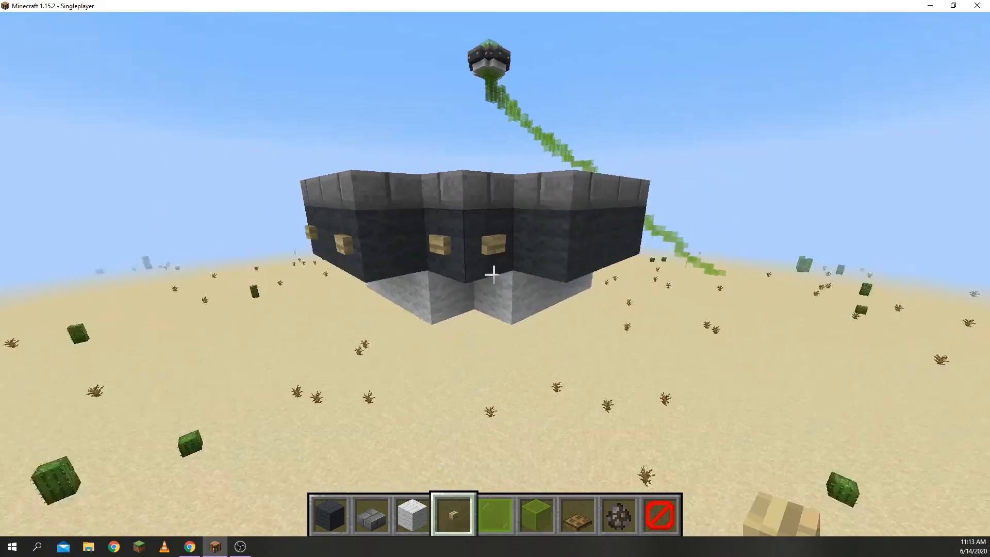
{"action": "mouse_move", "coordinate": [495, 274]}
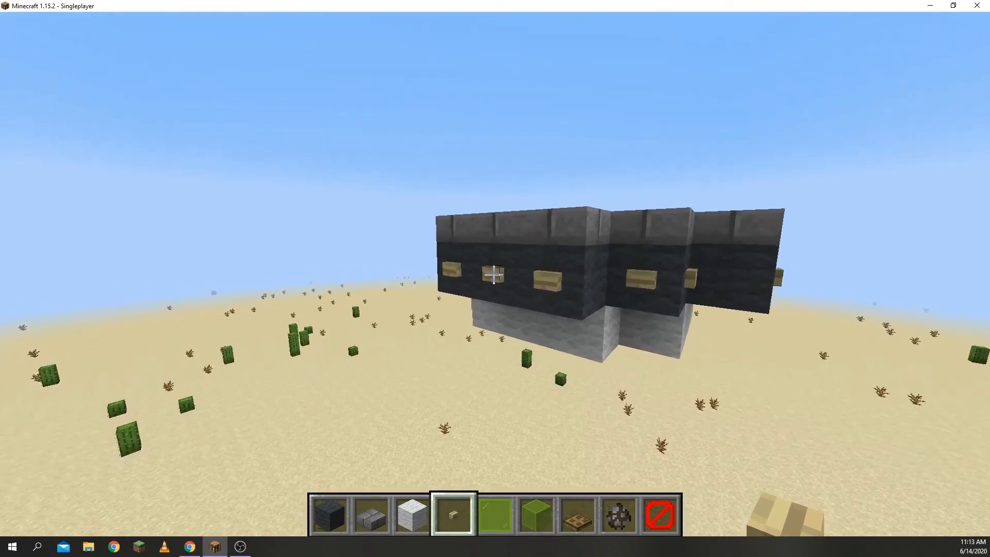
{"action": "mouse_move", "coordinate": [495, 278]}
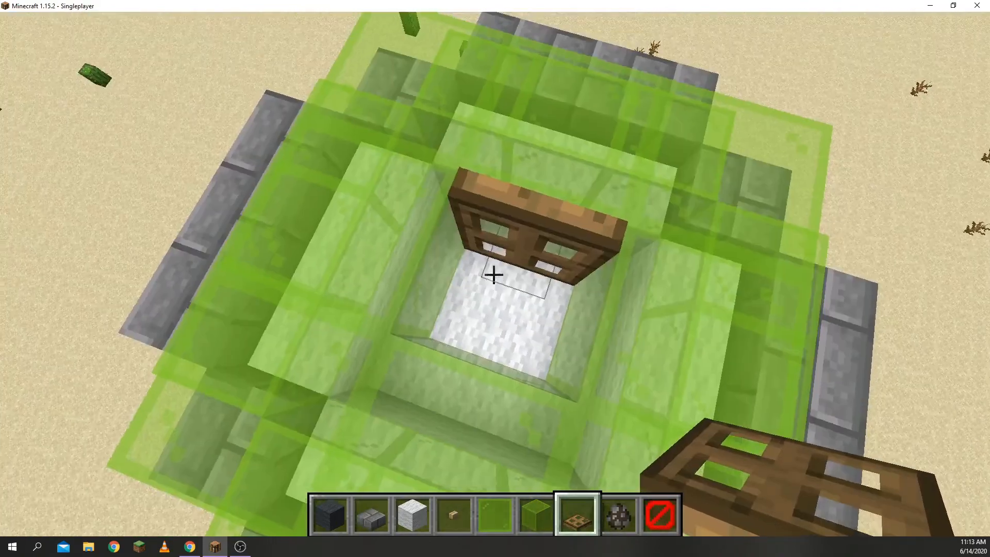
Step: Browse the redstone items category of the creative inventory for cabin details
{"action": "key", "text": "e"}
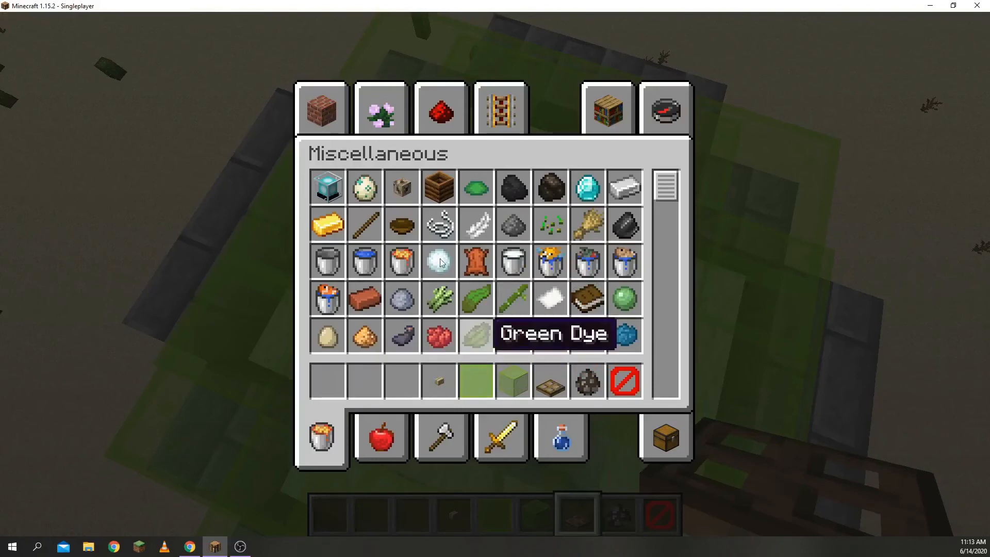
{"action": "left_click", "coordinate": [439, 108]}
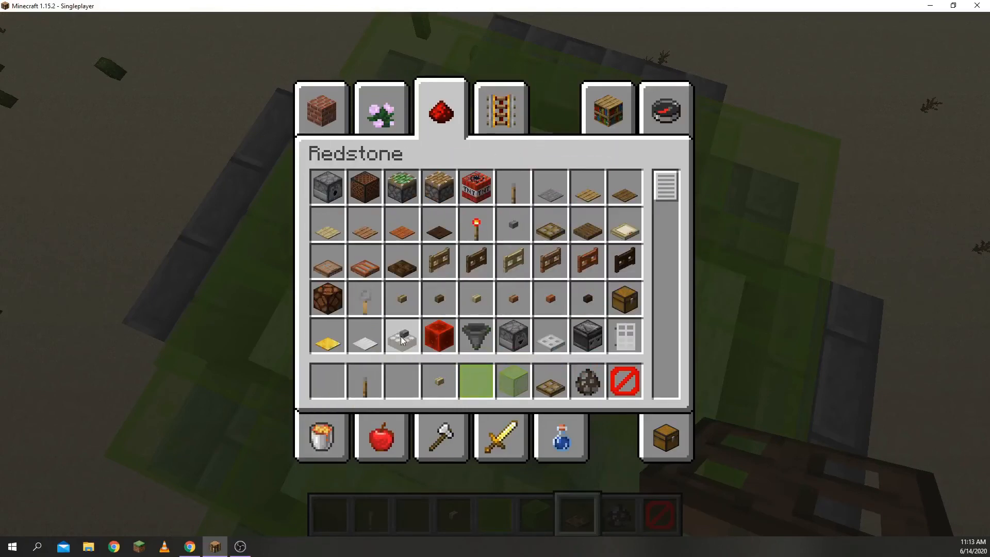
{"action": "key", "text": "Escape"}
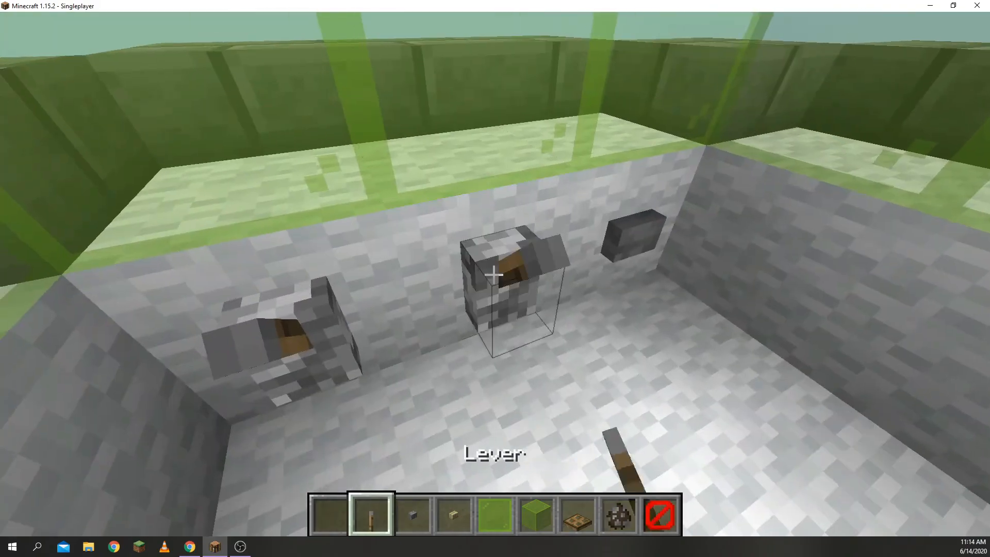
{"action": "mouse_move", "coordinate": [495, 265]}
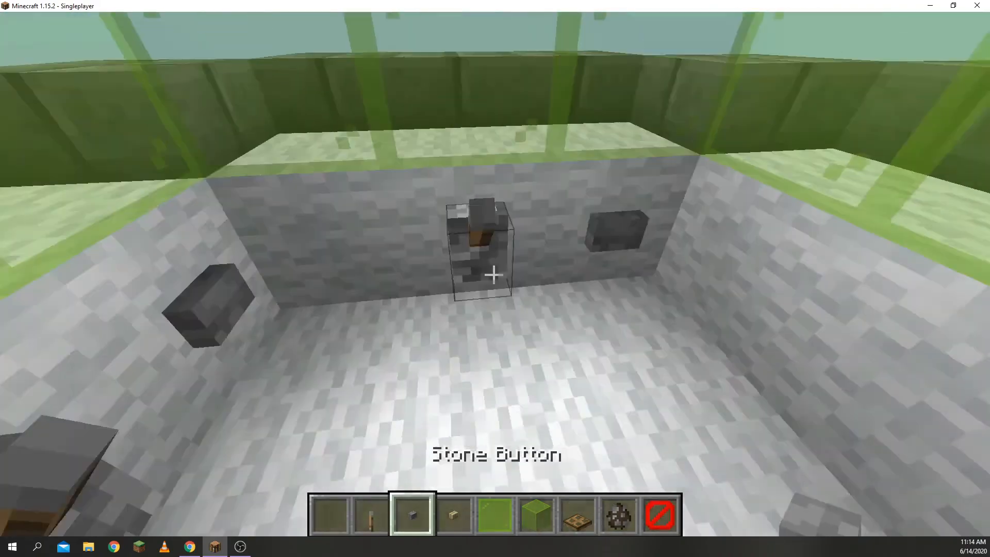
Step: Take a wooden sign from the building blocks category into the hotbar
{"action": "key", "text": "e"}
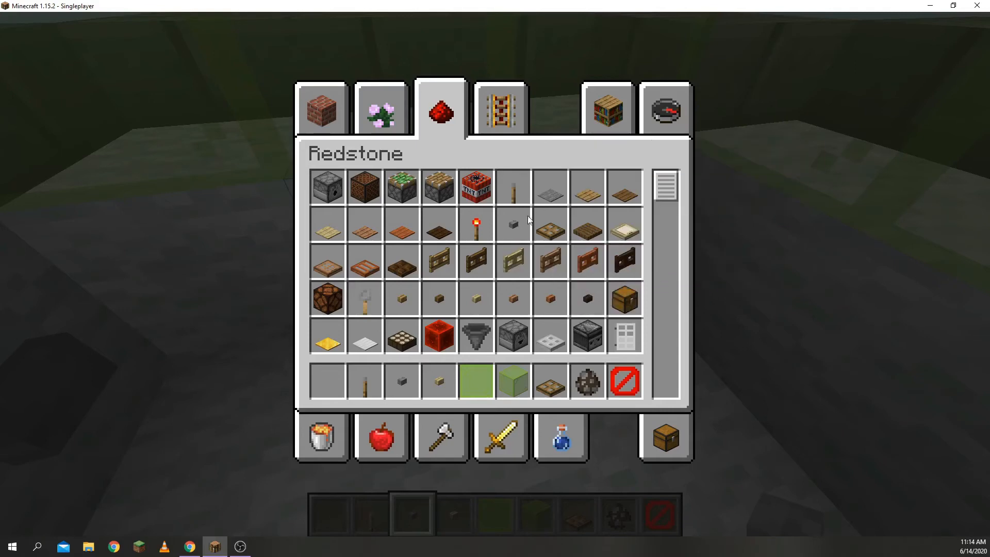
{"action": "left_click", "coordinate": [321, 107]}
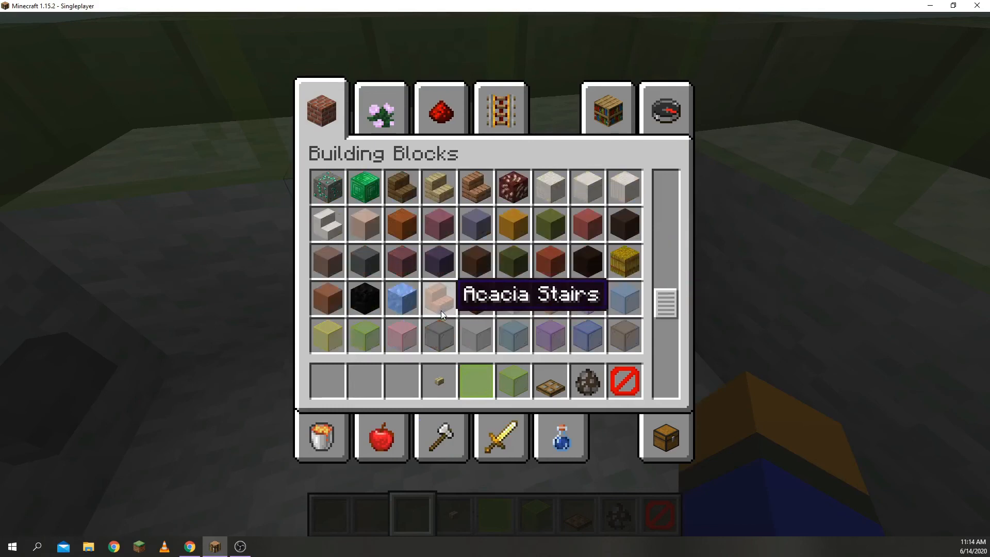
{"action": "scroll", "scroll_direction": "down", "scroll_amount": 3}
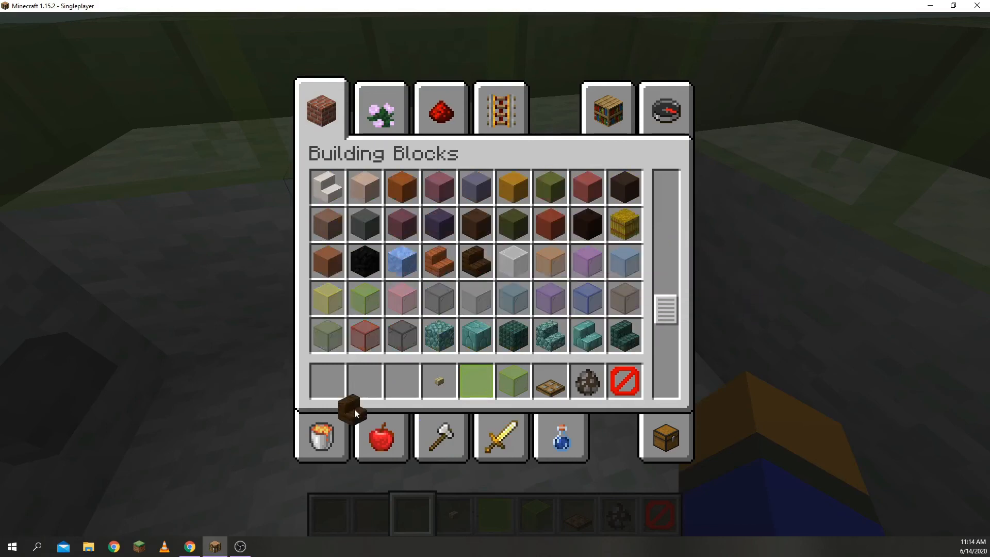
{"action": "left_click", "coordinate": [380, 108]}
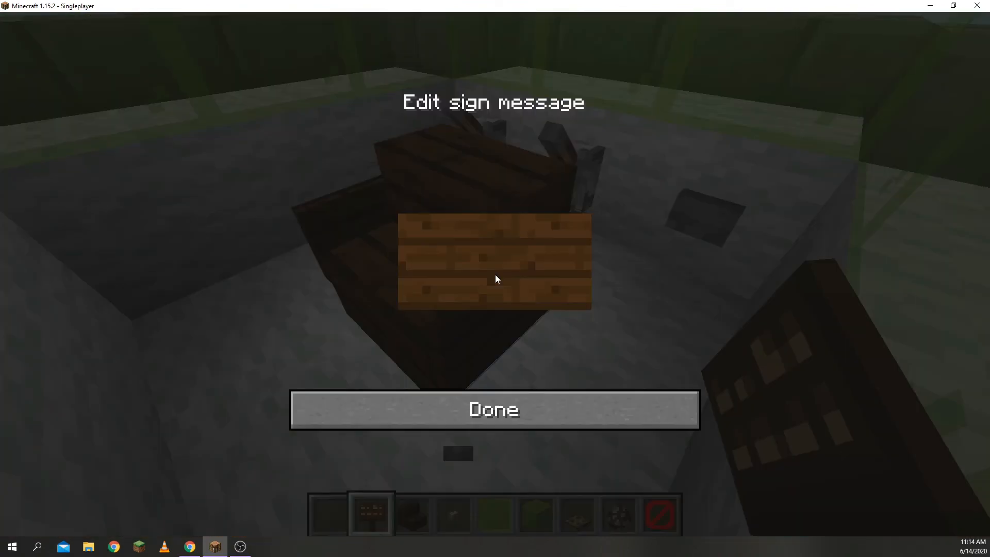
Step: Write the sign's subscribe message, correcting a typo in the channel name
{"action": "type", "text": "sub"}
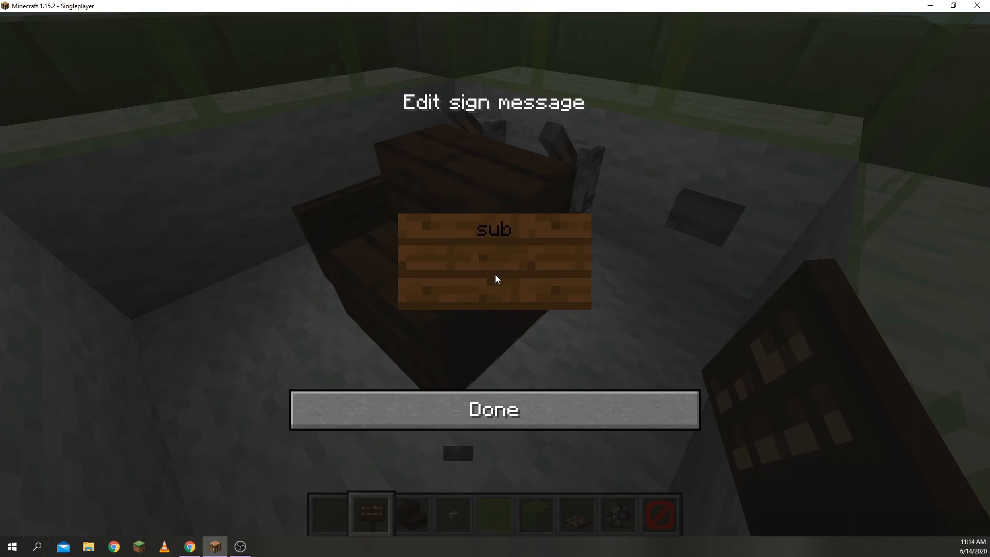
{"action": "type", "text": "scribe to E"}
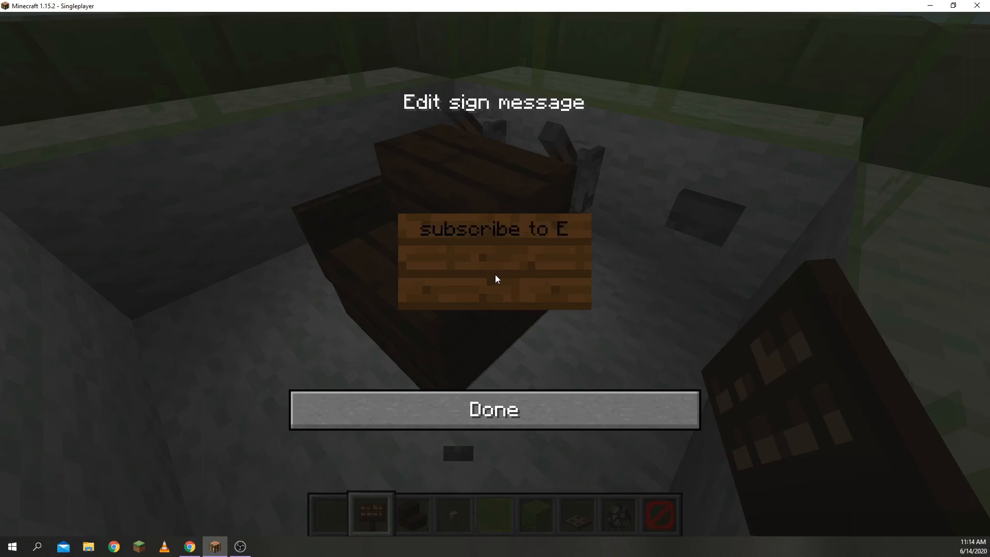
{"action": "type", "text": "pic"}
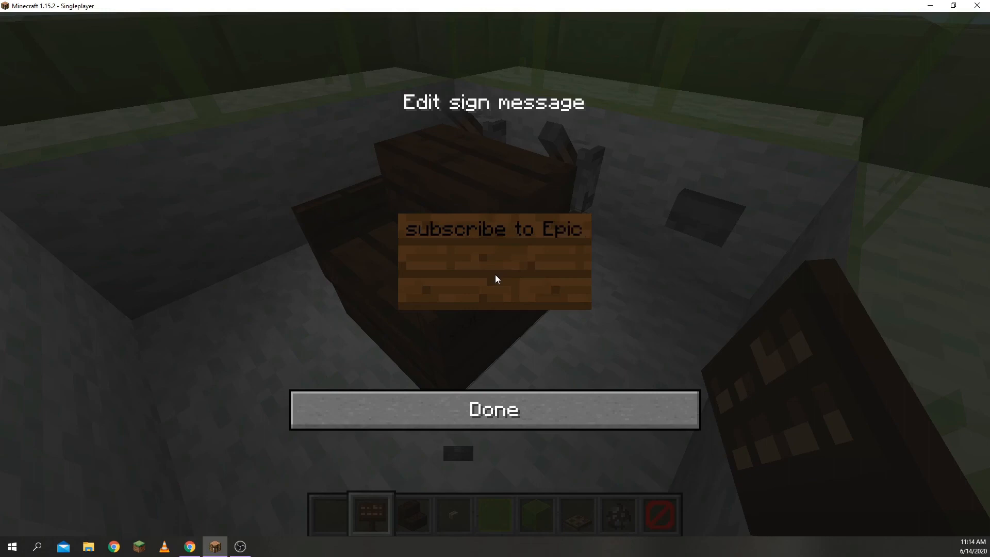
{"action": "key", "text": "Backspace"}
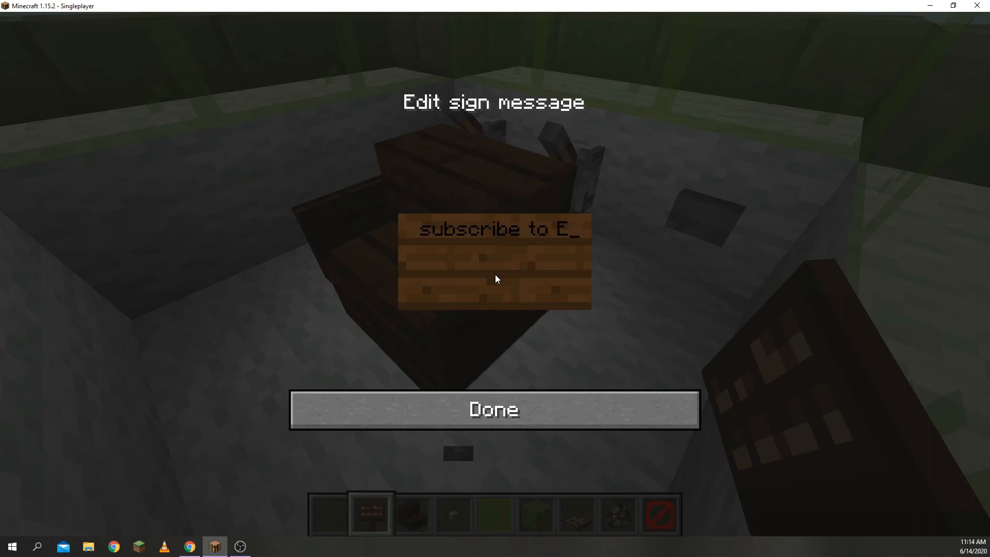
{"action": "type", "text": "picW because"}
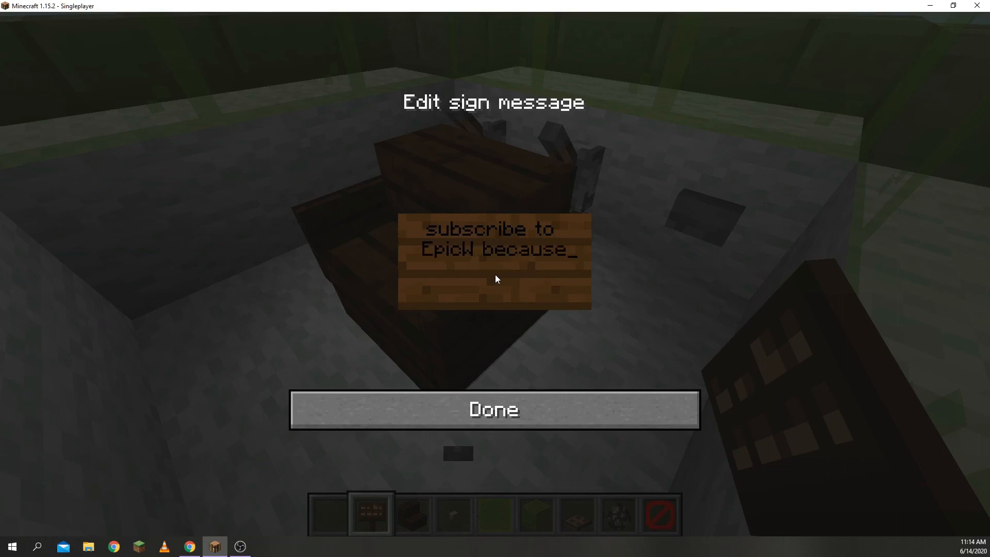
{"action": "type", "text": "he is"}
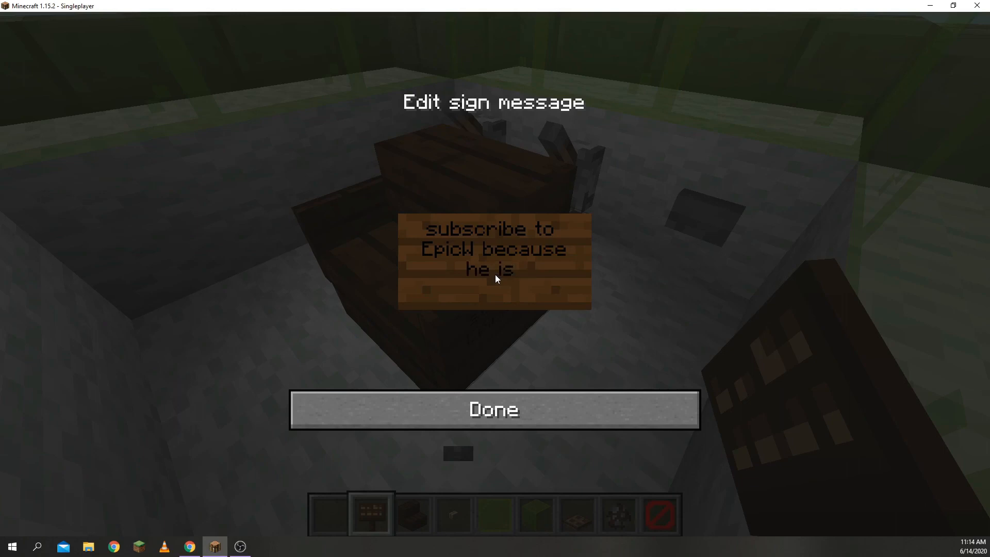
{"action": "type", "text": "da be"}
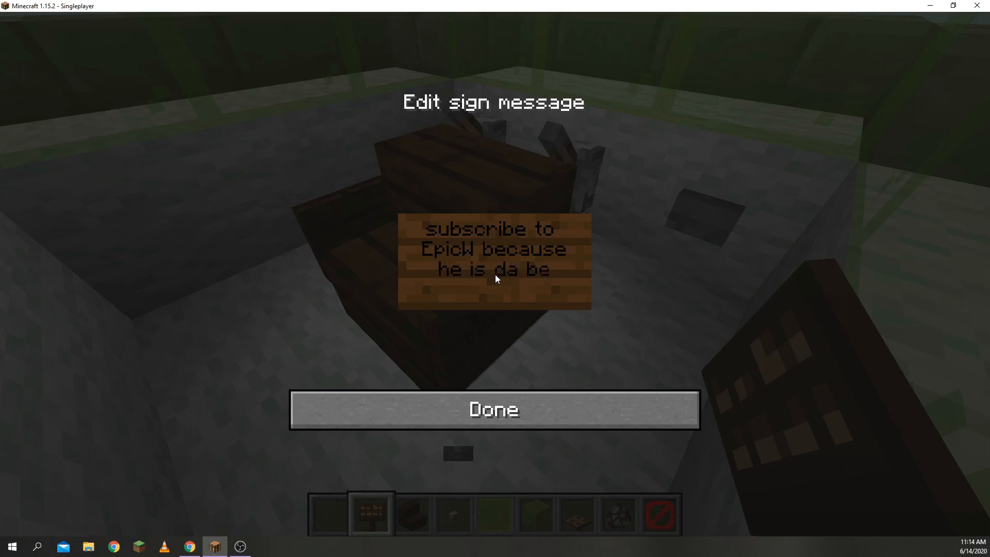
{"action": "type", "text": "st"}
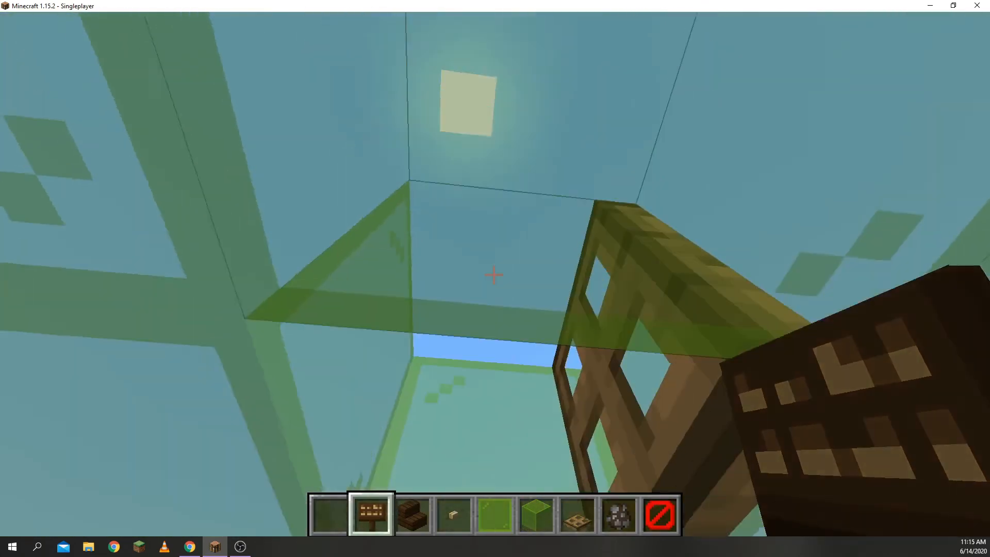
{"action": "mouse_move", "coordinate": [494, 274]}
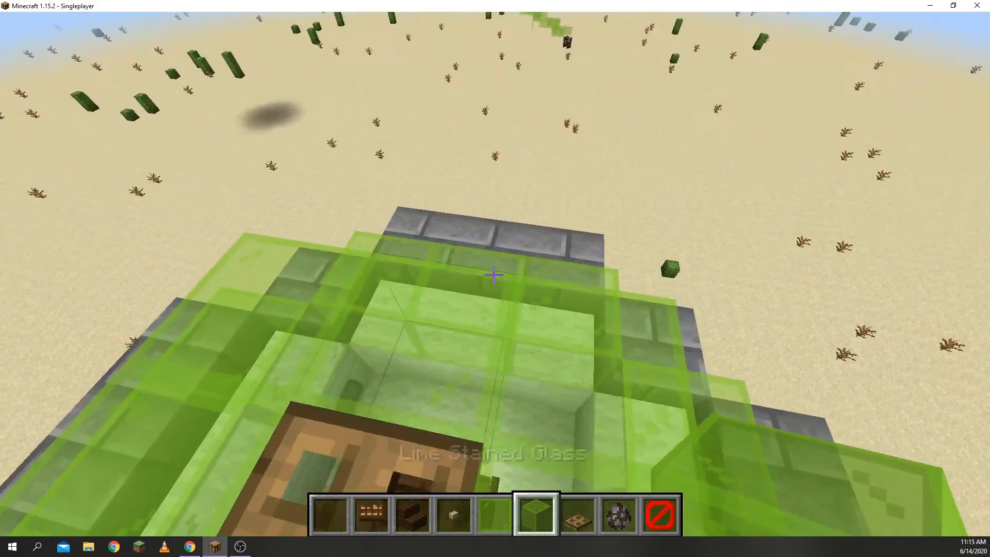
Step: Pick up Lime Stained Glass Panes from the inventory for the tractor beam
{"action": "key", "text": "e"}
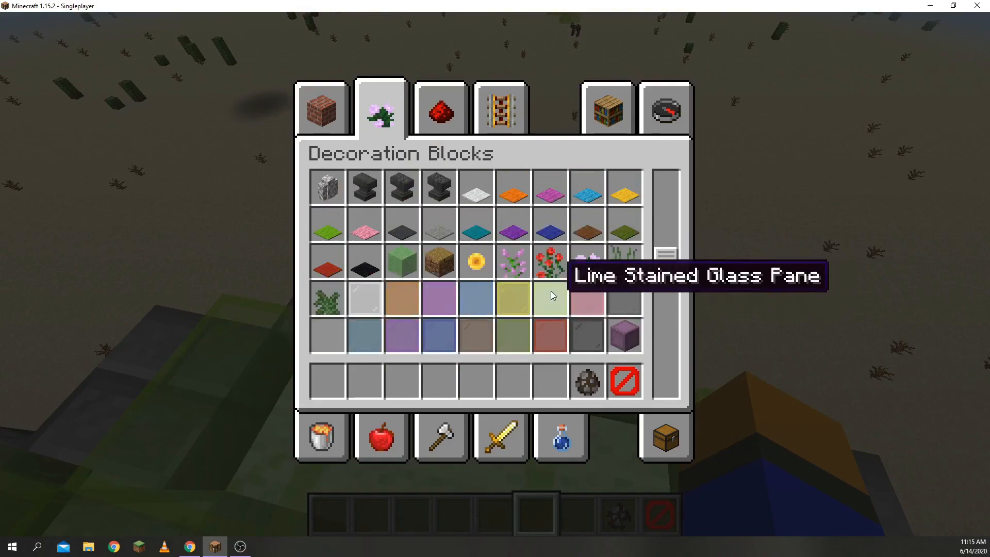
{"action": "left_click", "coordinate": [550, 297]}
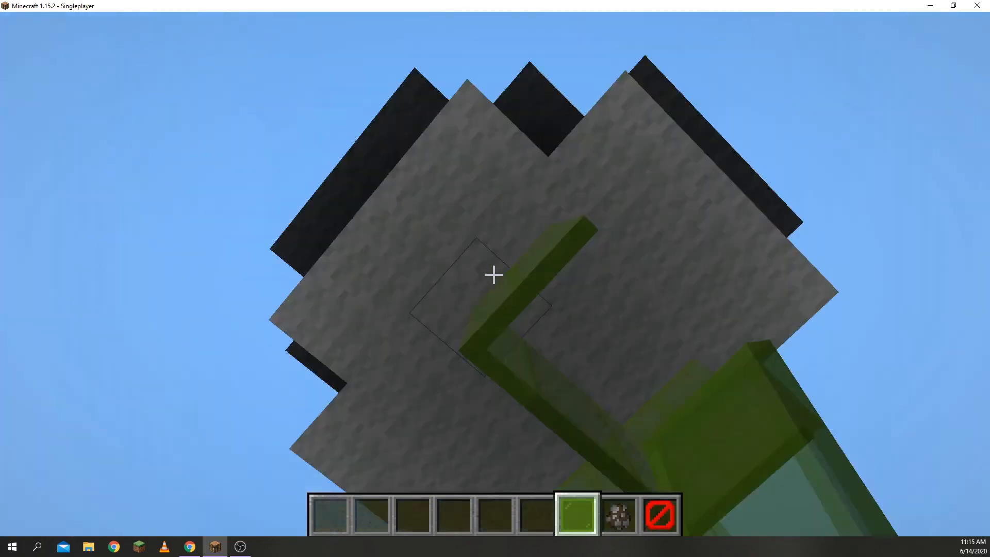
{"action": "mouse_move", "coordinate": [494, 275]}
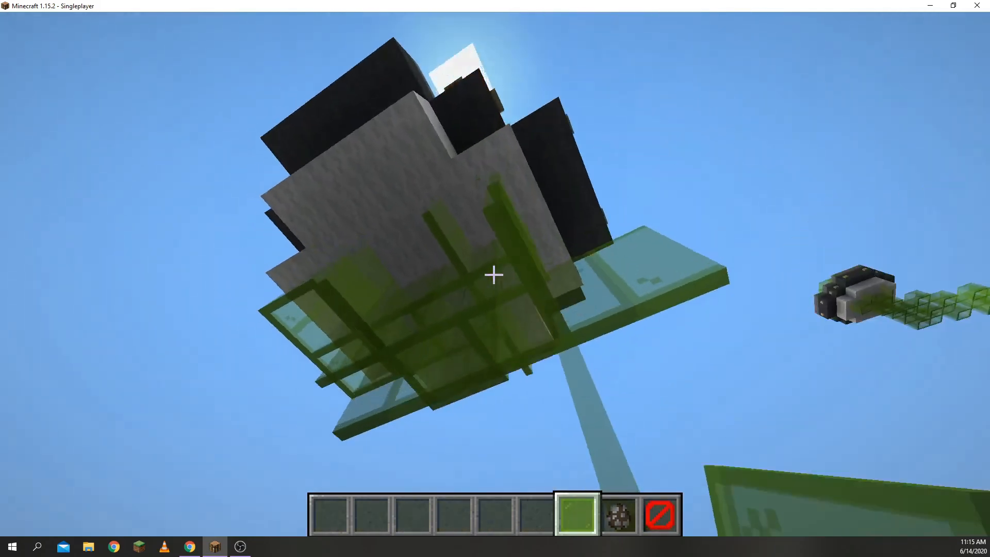
{"action": "mouse_move", "coordinate": [494, 274]}
{"action": "type", "text": "/give"}
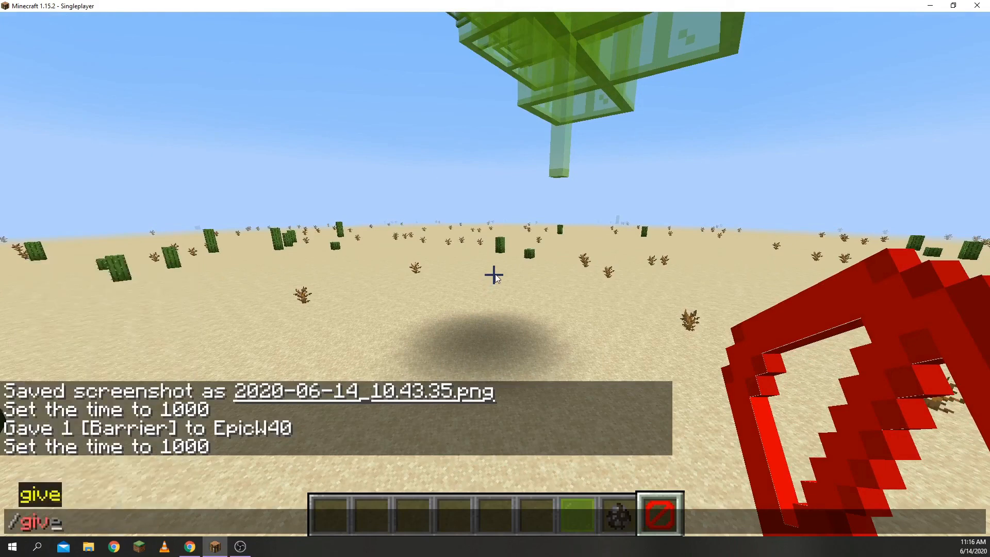
Step: Enter the /give @a command targeting barrier blocks
{"action": "type", "text": "@a["}
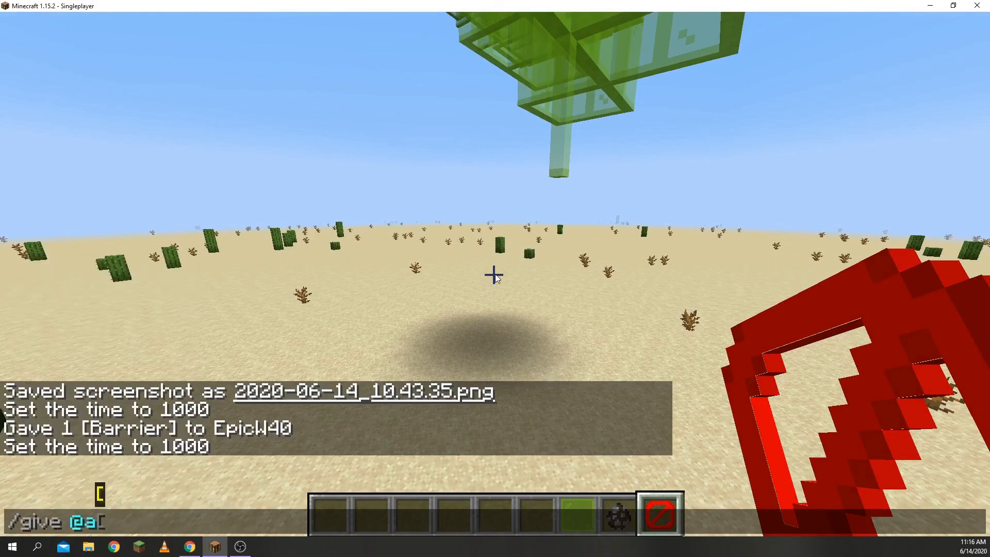
{"action": "type", "text": "barr"}
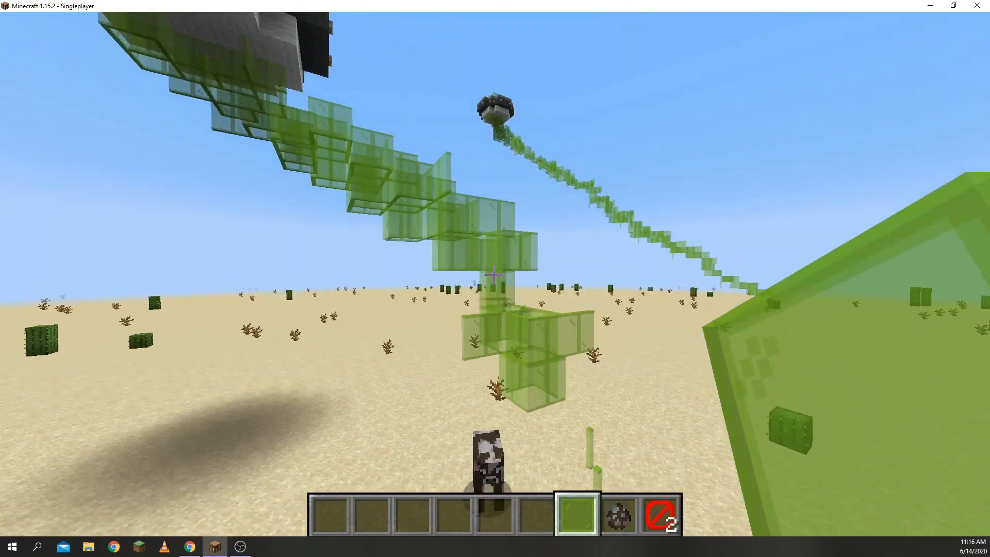
{"action": "key", "text": "e"}
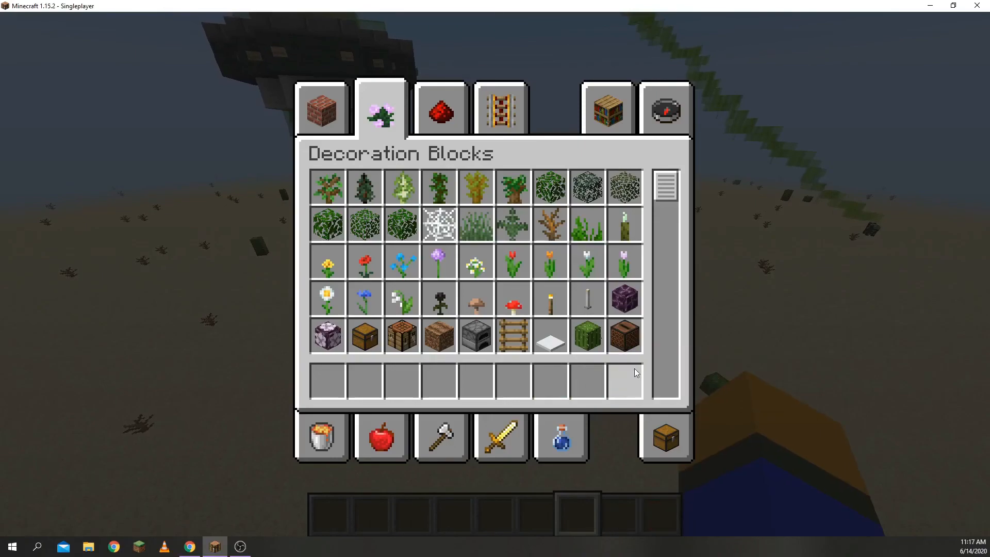
{"action": "key", "text": "Escape"}
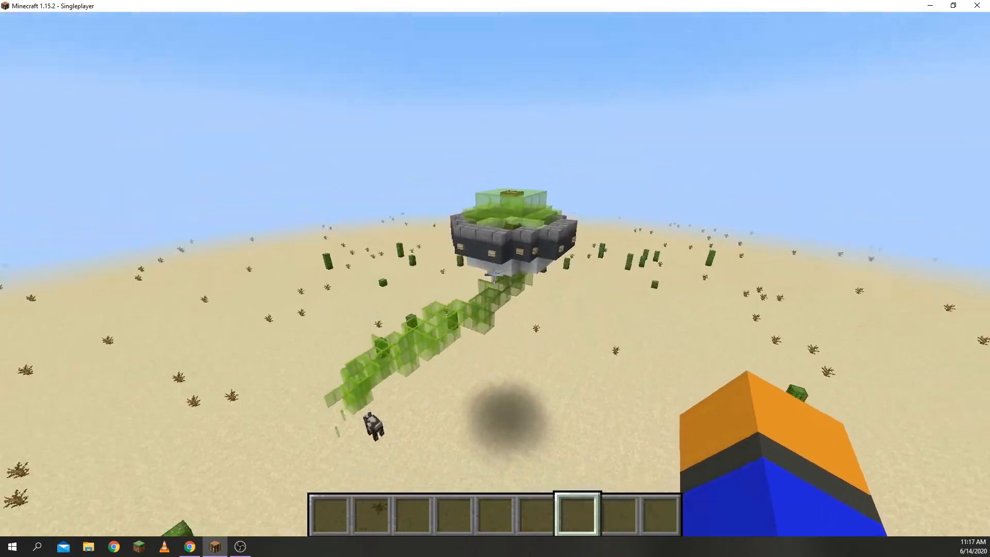
{"action": "mouse_move", "coordinate": [495, 279]}
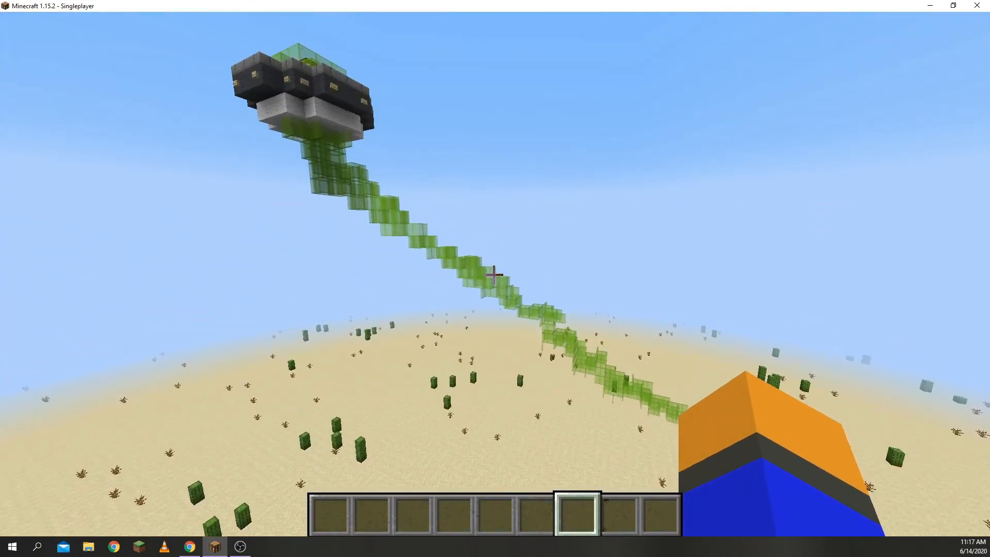
{"action": "mouse_move", "coordinate": [495, 274]}
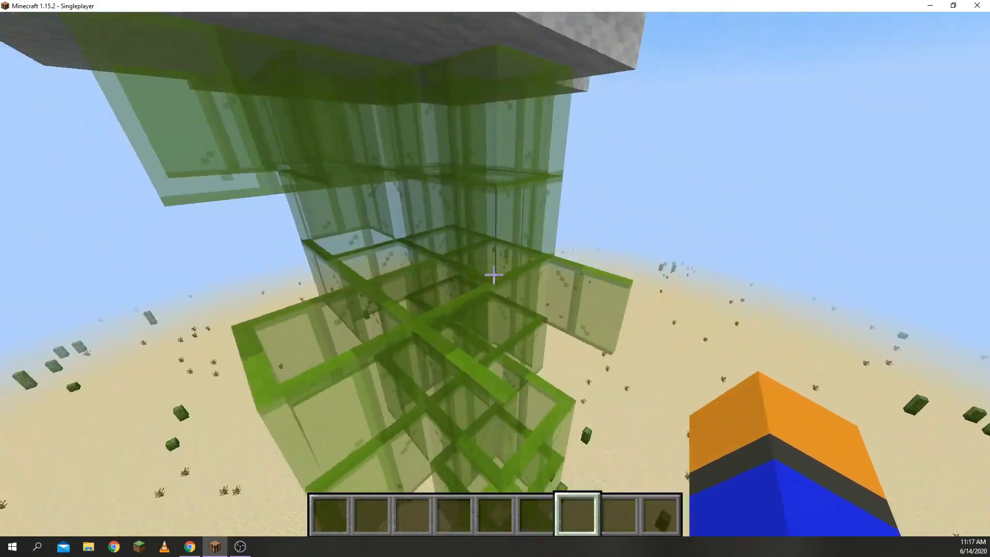